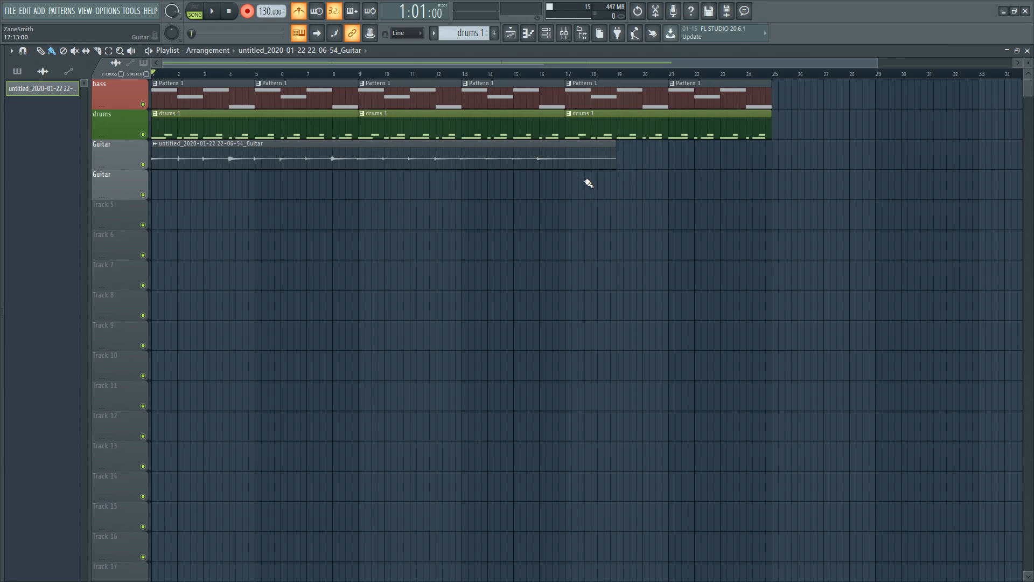
# Trim the guitar audio clip's end back, then fine-tune it to end near bar 13.
pyautogui.moveTo(607, 153); pyautogui.dragTo(482, 153)
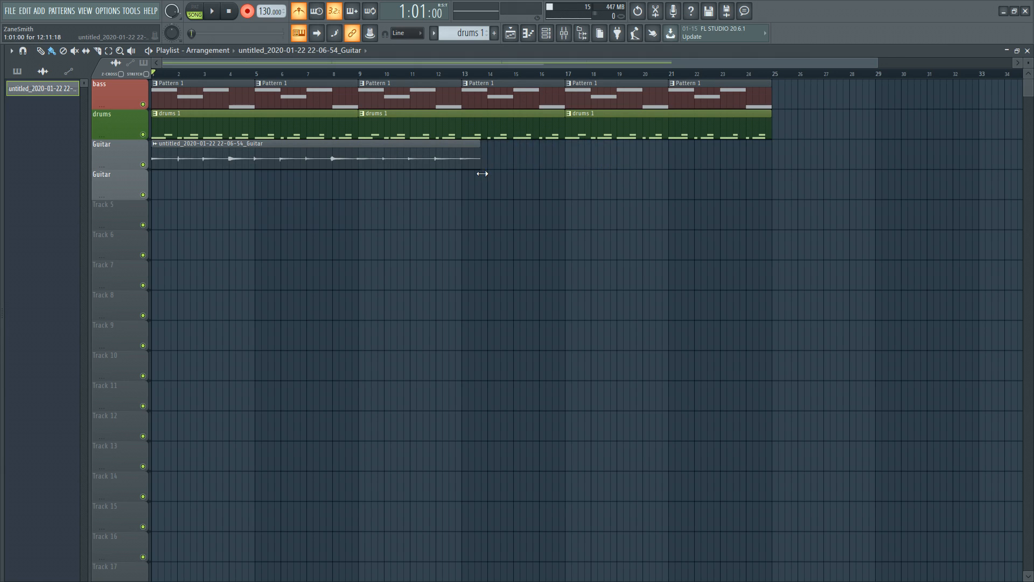
pyautogui.moveTo(479, 158); pyautogui.dragTo(617, 159)
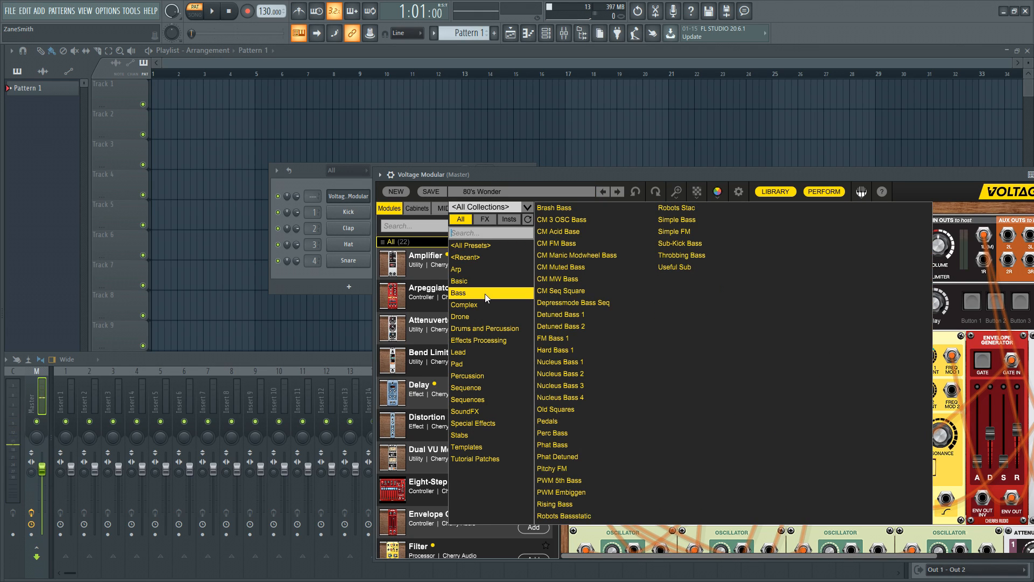
pyautogui.moveTo(676, 220)
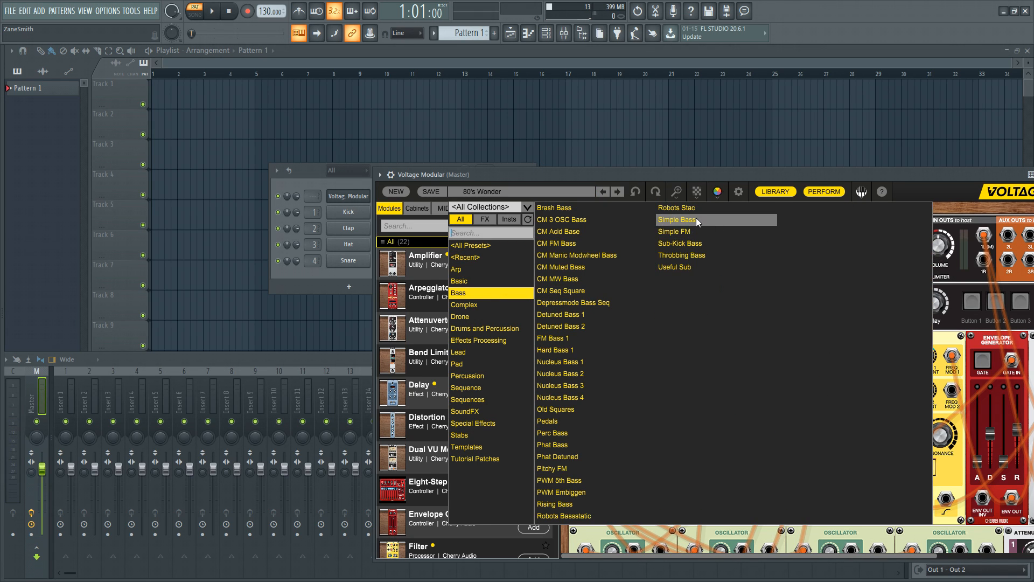
# Choose the Simple Bass preset in Voltage Modular's Bass collection.
pyautogui.click(676, 220)
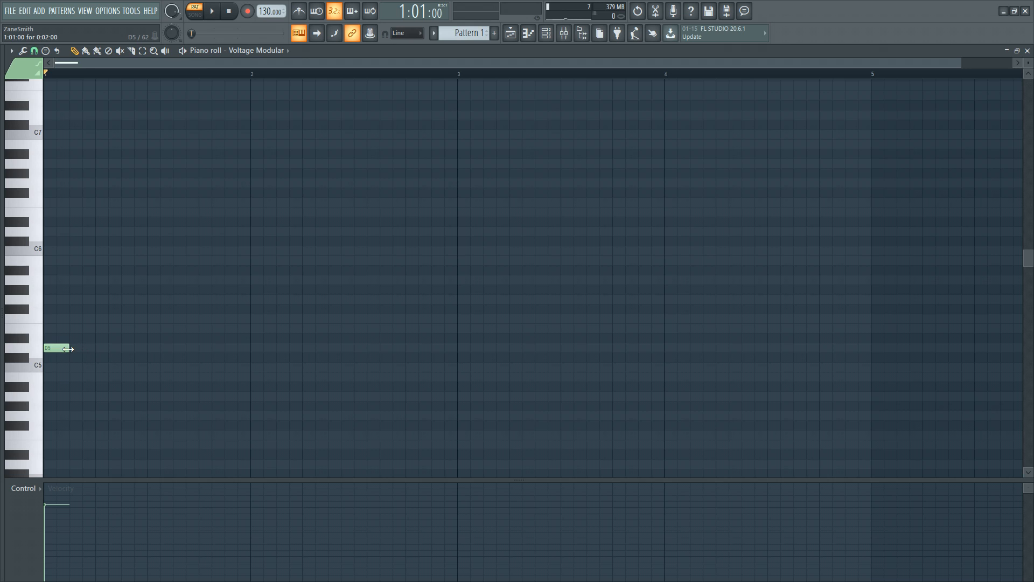
# Add bass notes C5 at bar 2, D5 at bar 3, and A4 at bar 4.
pyautogui.click(254, 367)
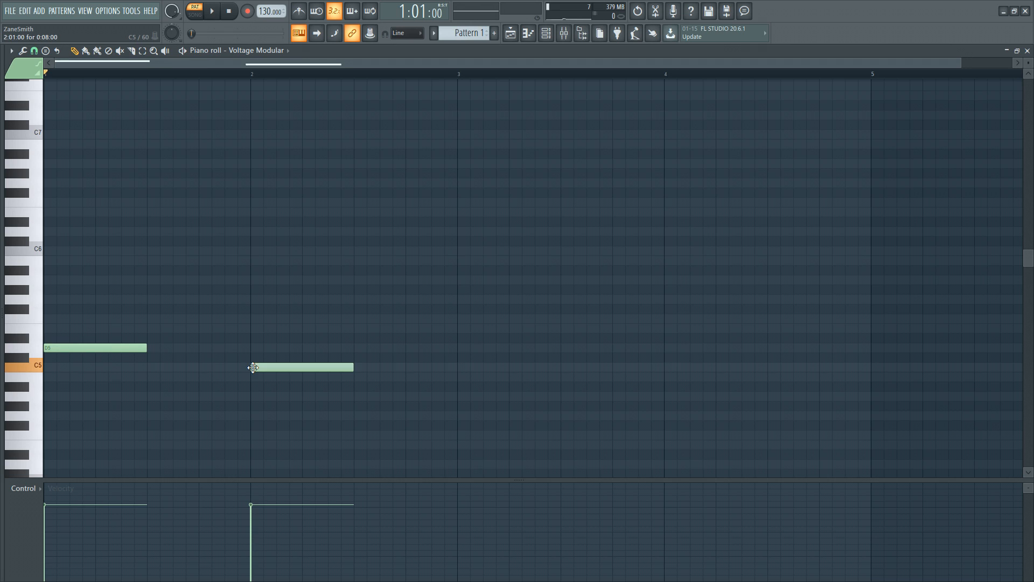
pyautogui.click(508, 347)
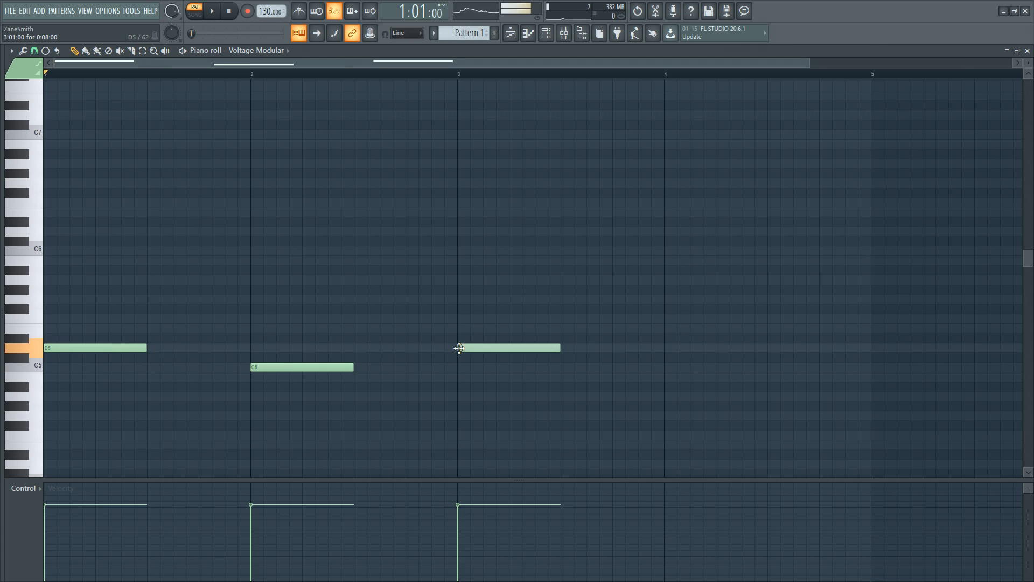
pyautogui.click(666, 396)
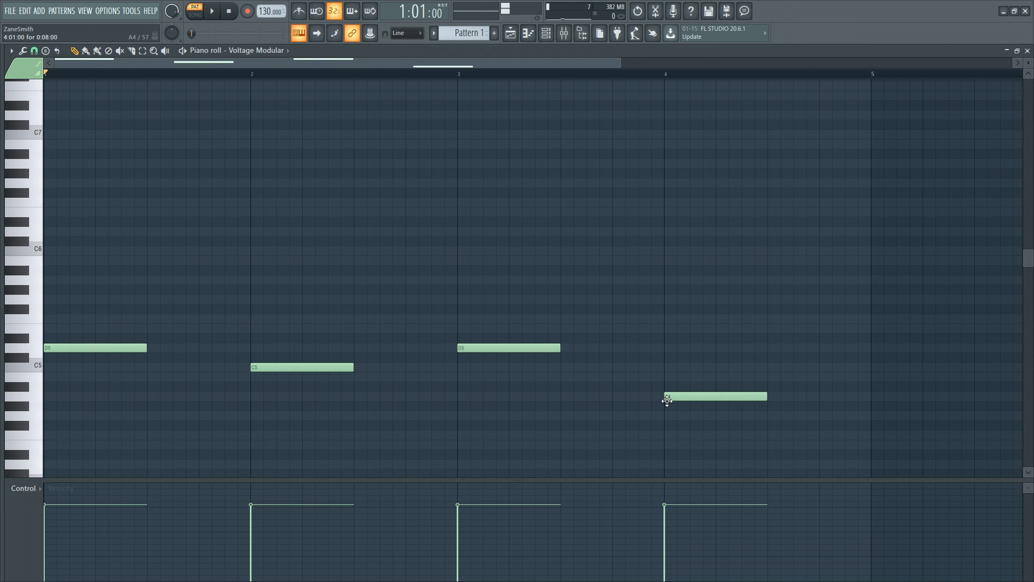